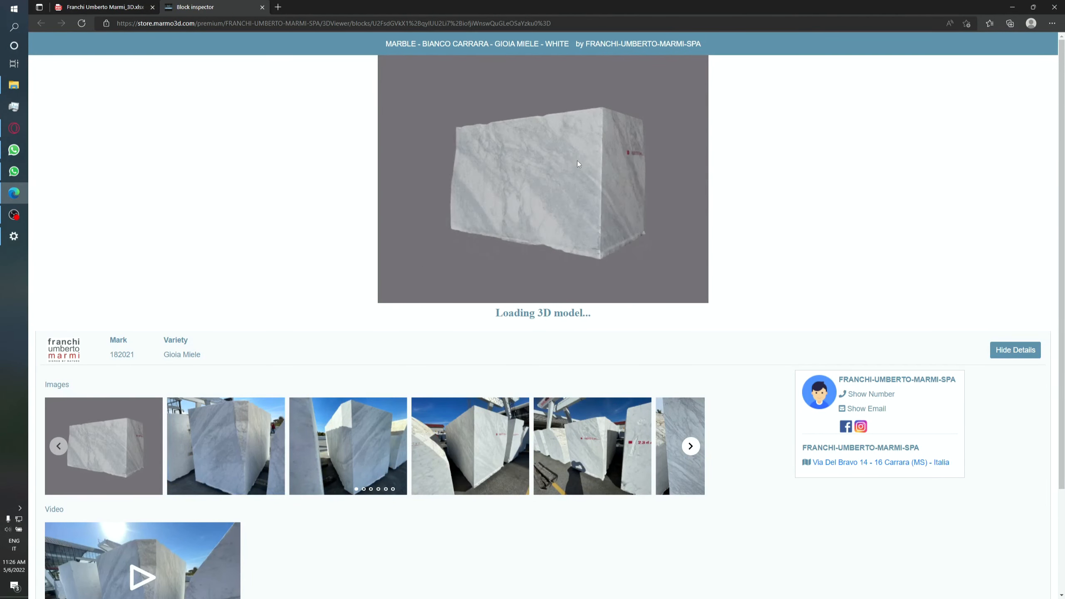
Scroll down to the block photos, enlarge one, then close it.
scroll("down", 3)
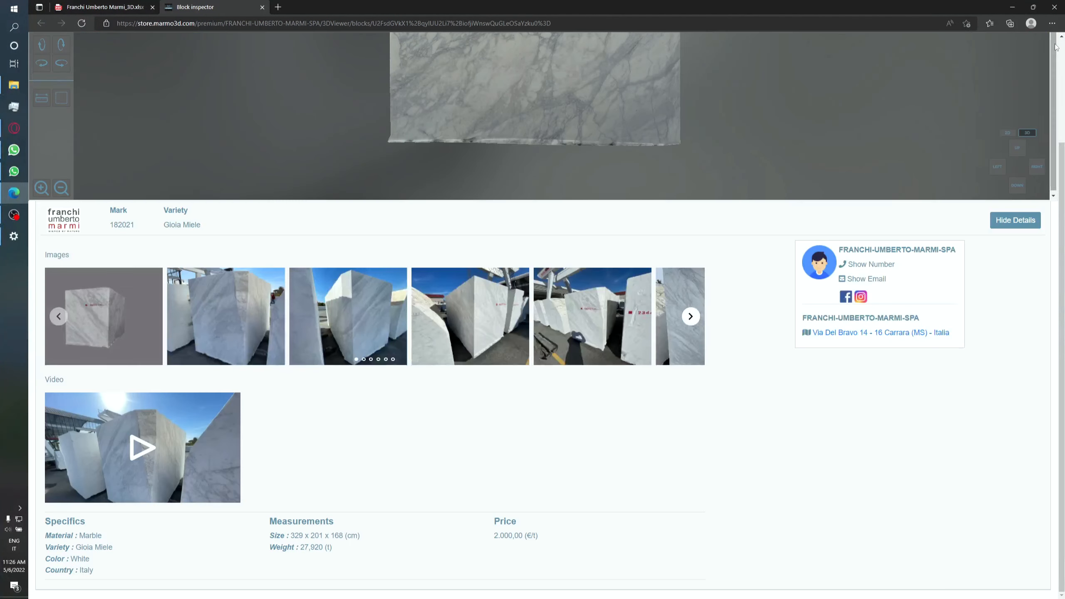
left_click(142, 448)
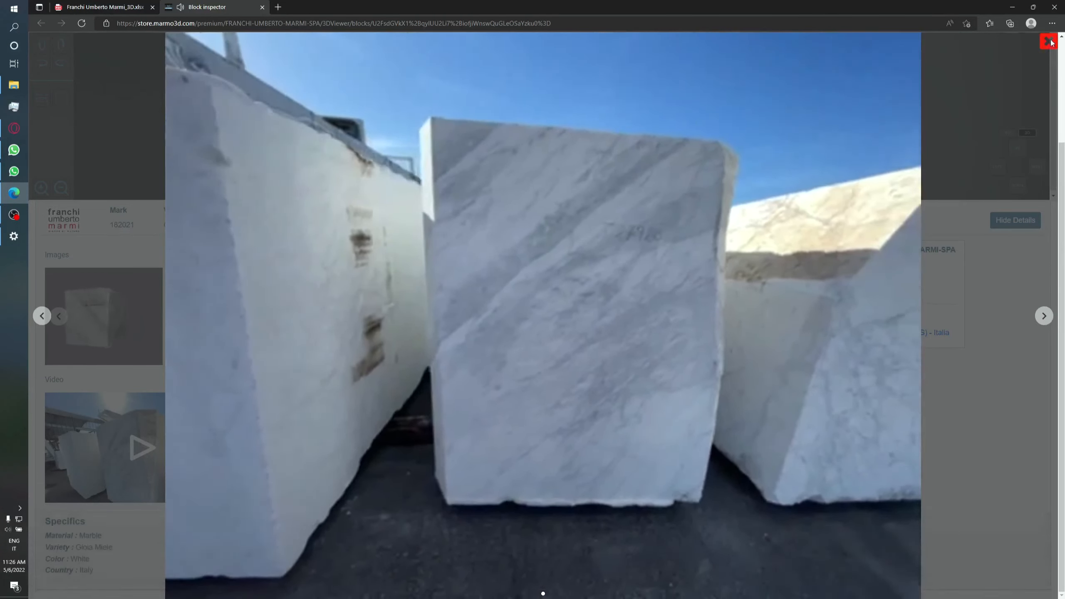
left_click(1048, 41)
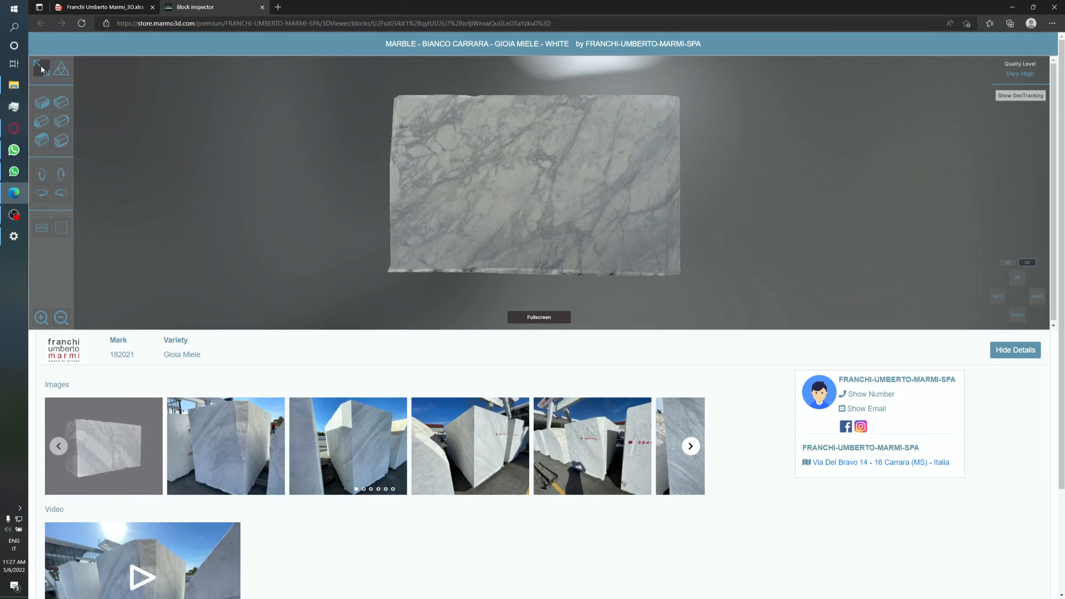
Show the 3D viewer full screen, orbit, and try the First Slab, Rear Gang Saw and Upper Face presets.
left_click(538, 317)
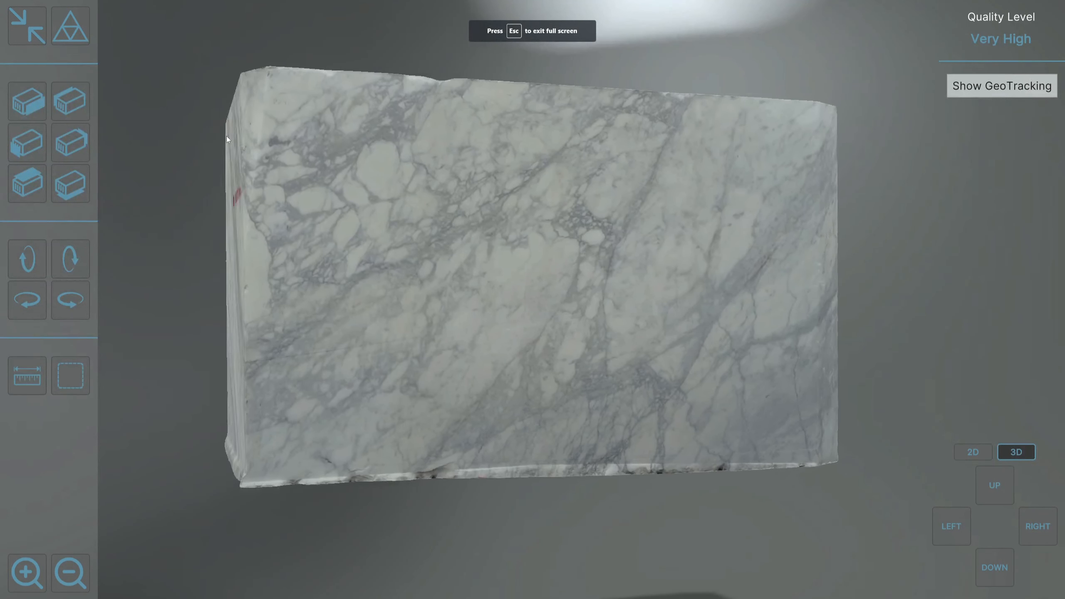
left_click_drag(228, 139, 377, 191)
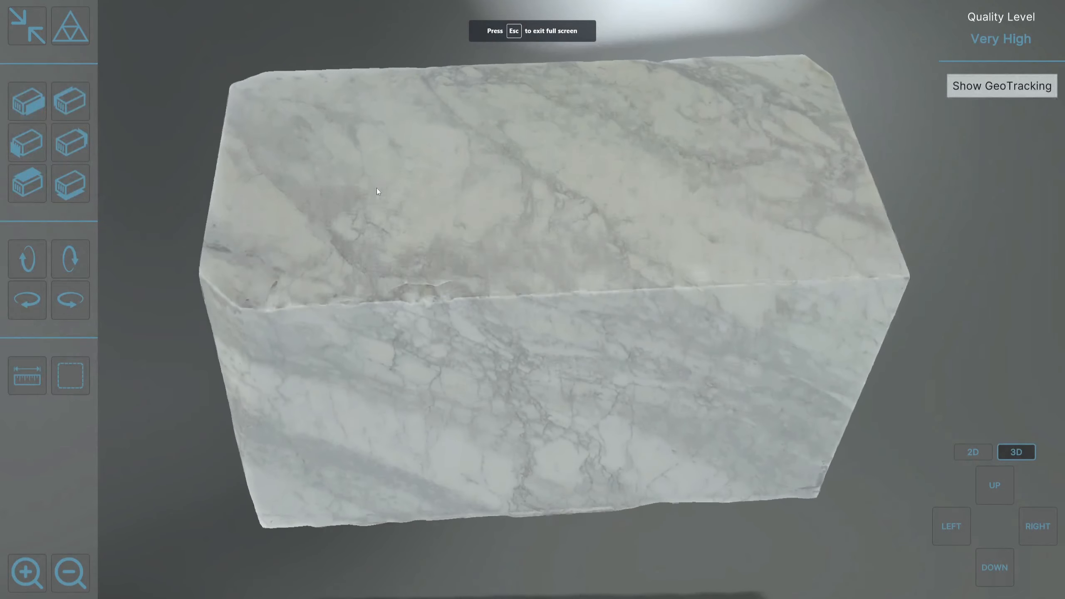
left_click(27, 101)
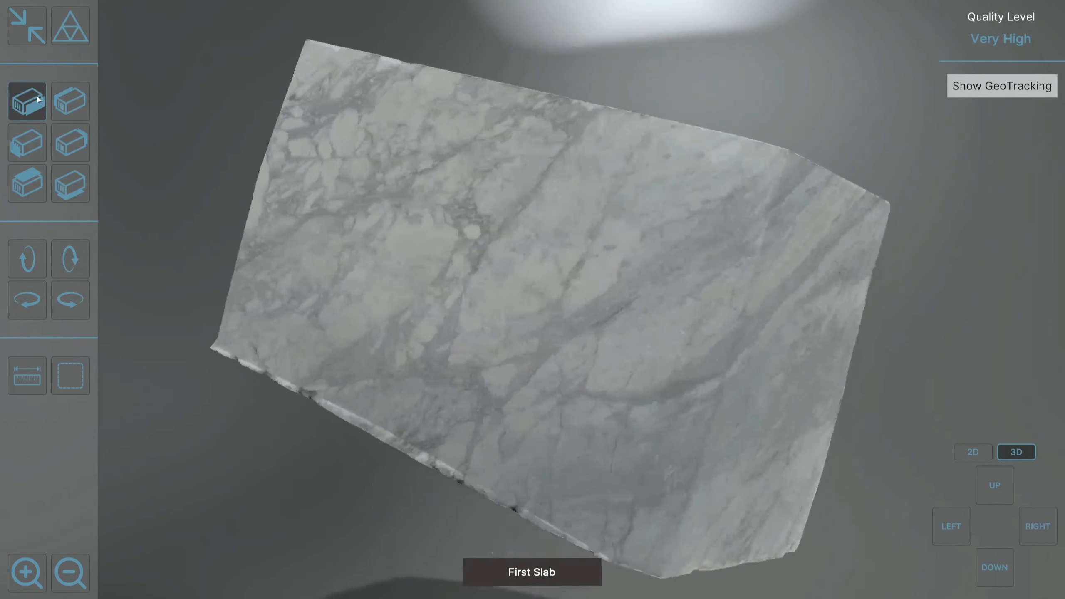
left_click(70, 142)
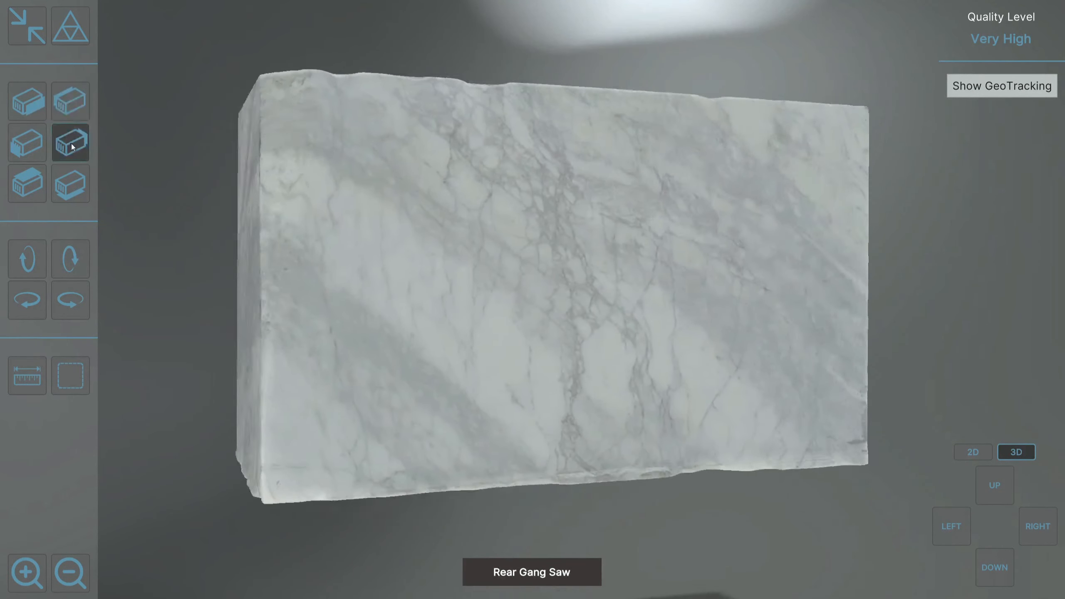
left_click(26, 185)
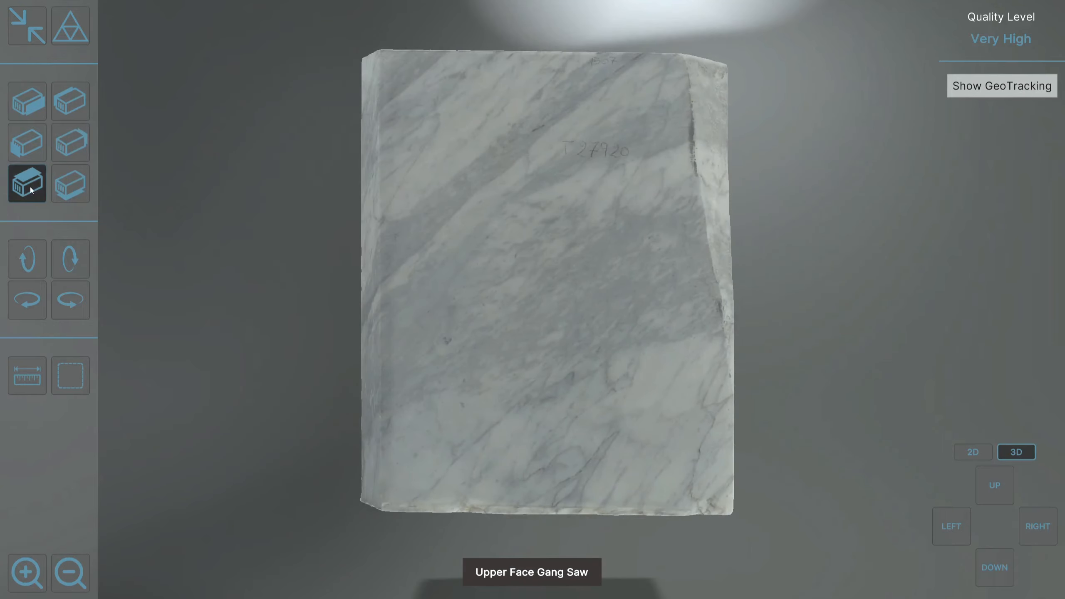
left_click(26, 100)
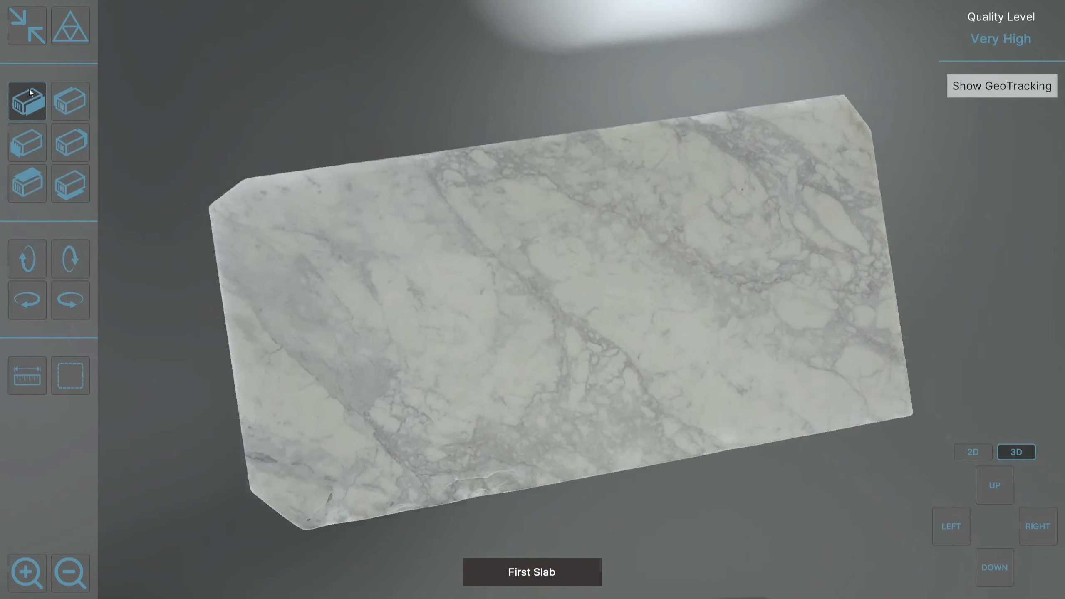
Tilt the block up 90°, down 90°, then back to the face-on view.
left_click(26, 259)
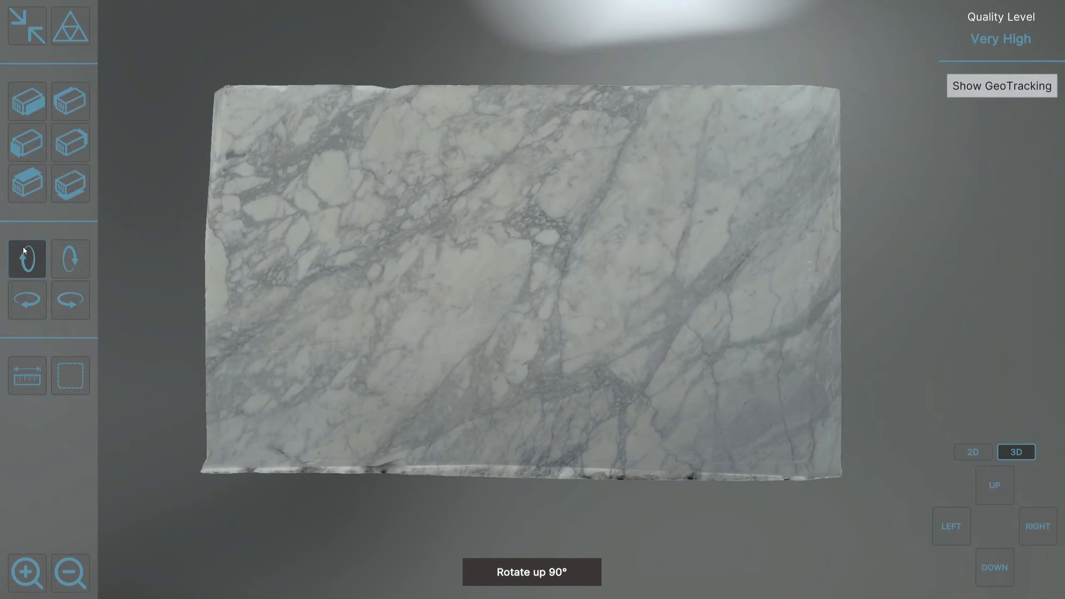
left_click(70, 259)
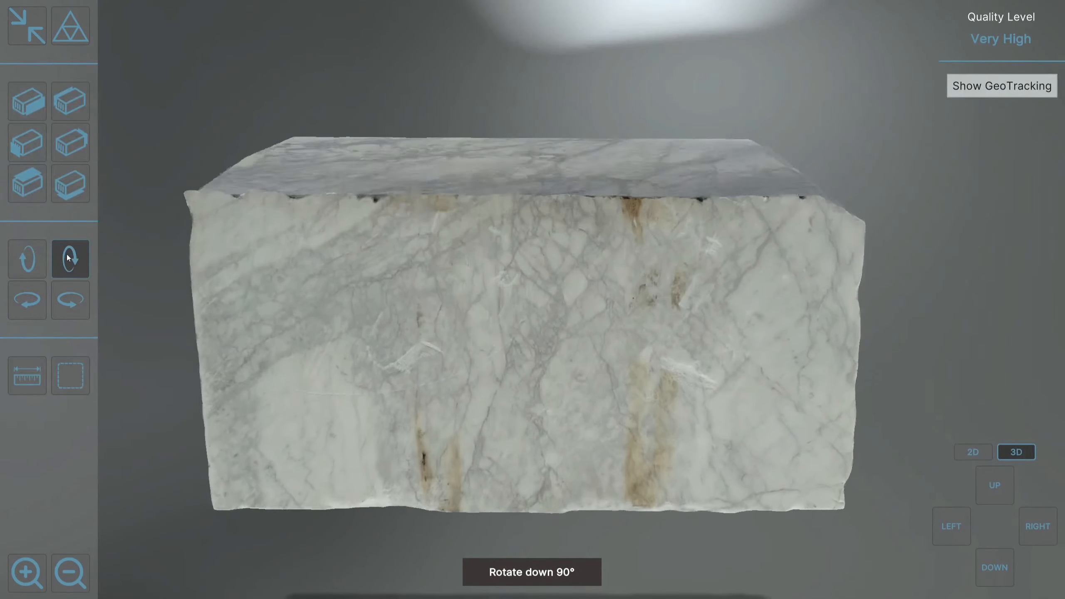
left_click(27, 375)
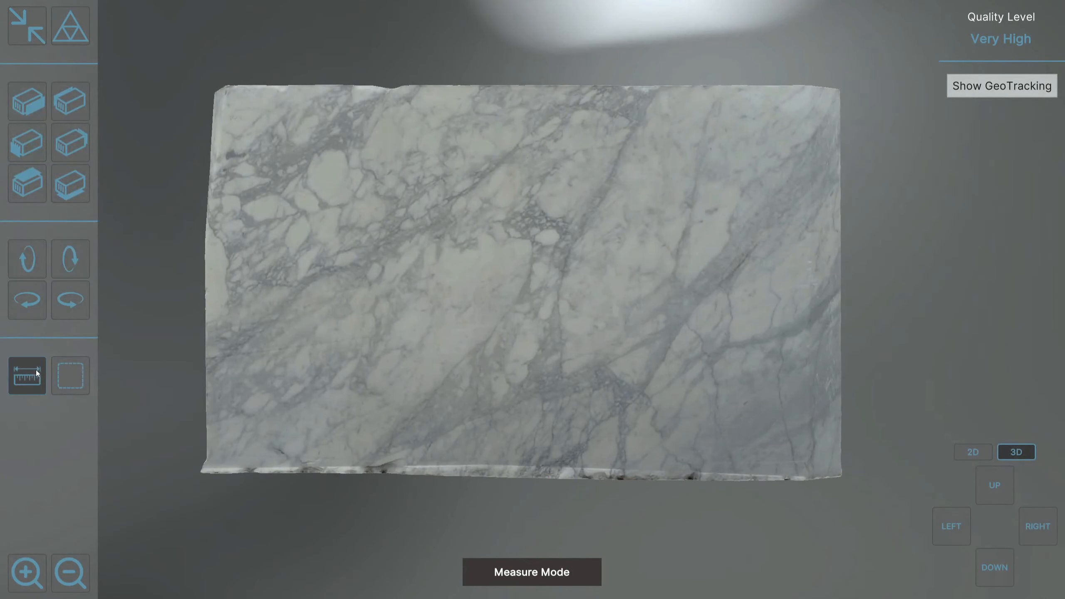
left_click(70, 376)
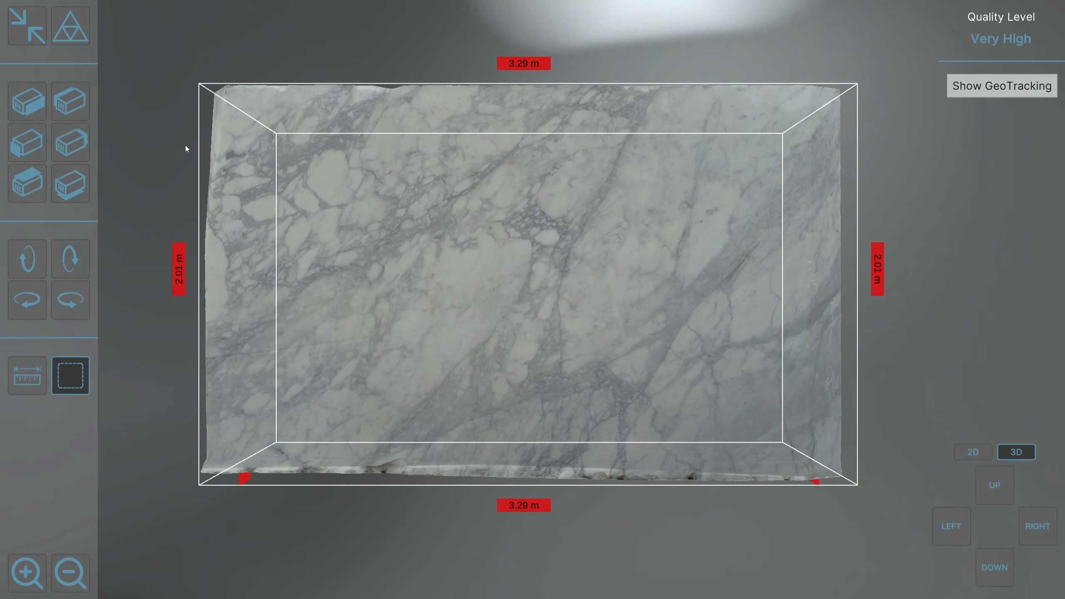
left_click(27, 376)
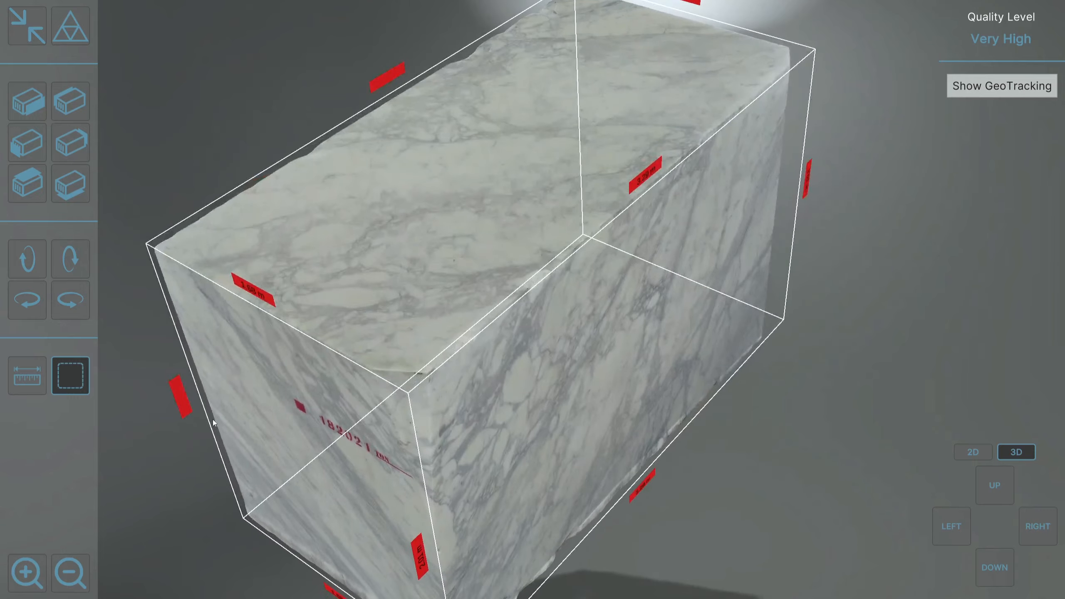
left_click(70, 142)
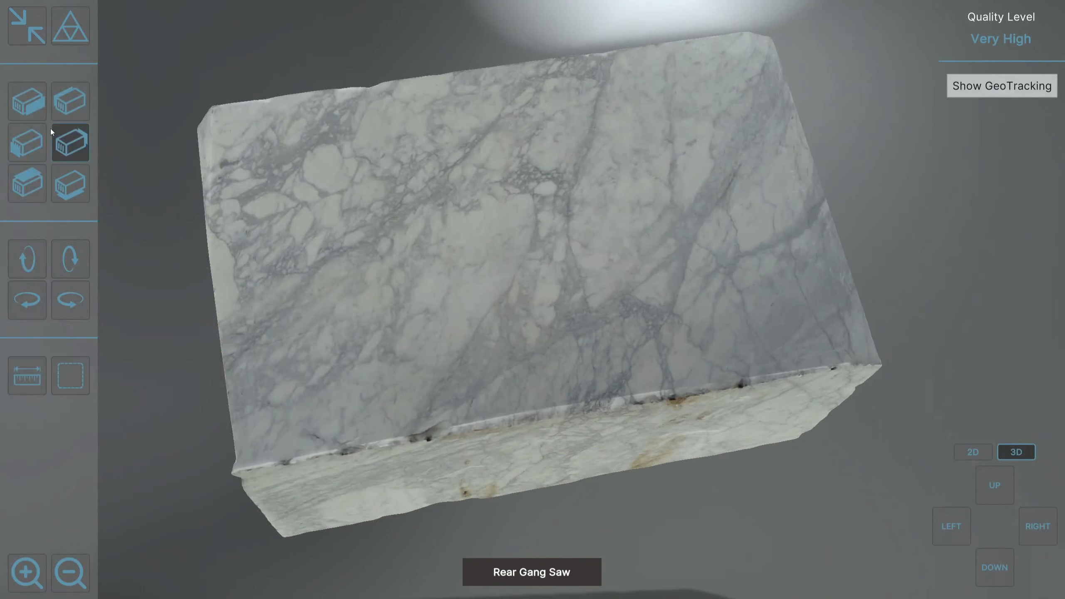
From the front view, measure the 1.95 m left-edge height and pan down-right.
left_click(26, 375)
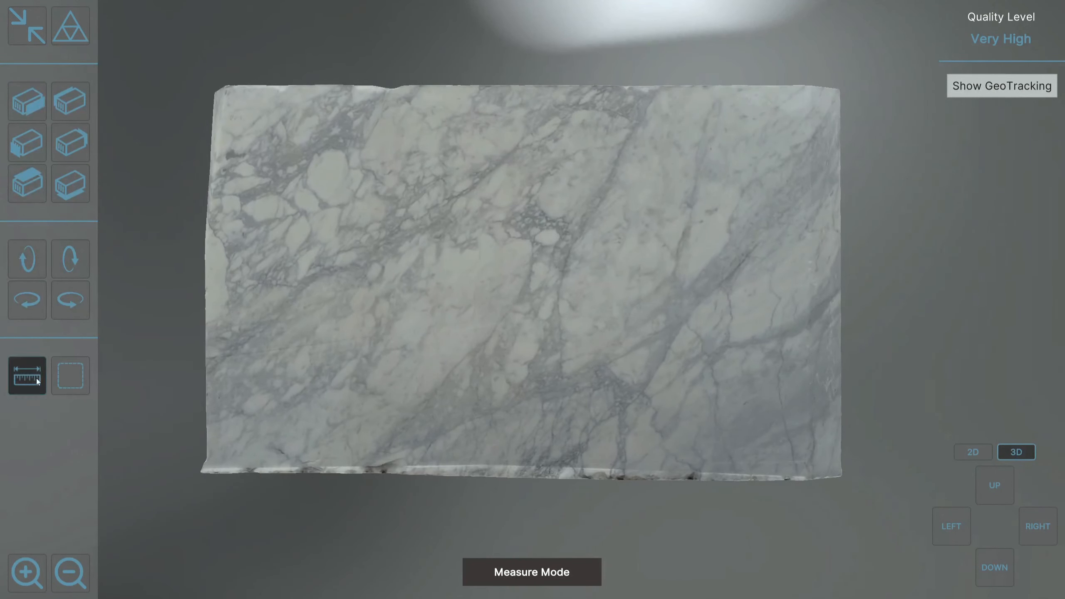
left_click(25, 376)
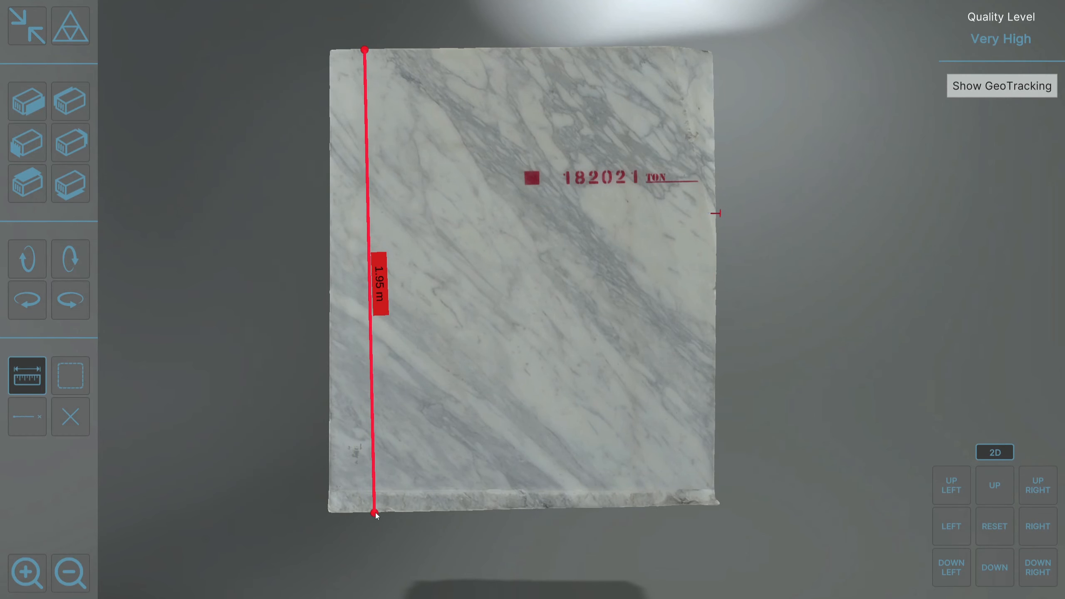
left_click(994, 485)
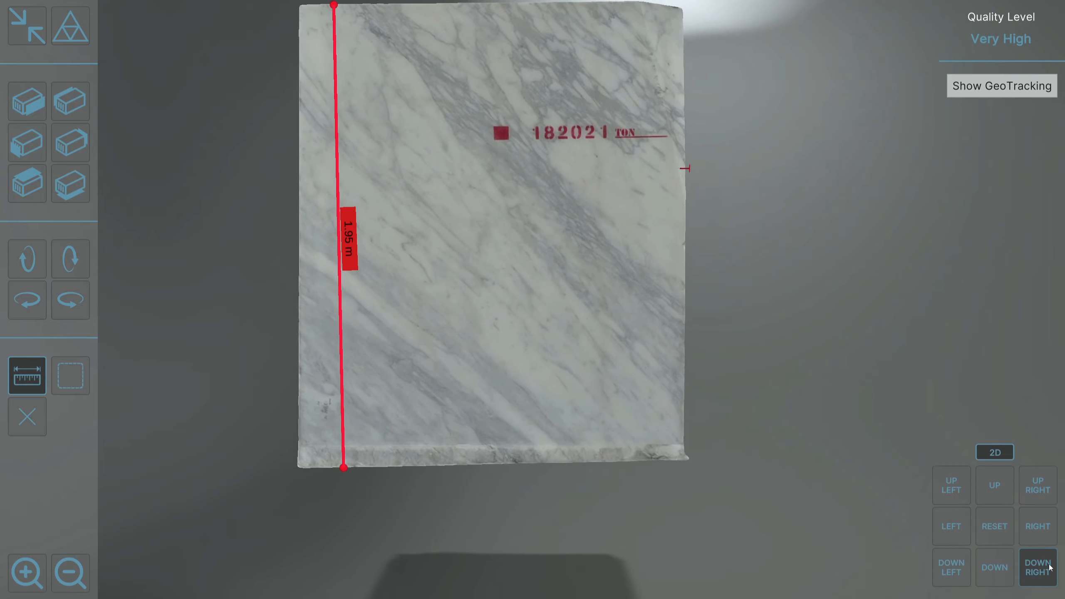
left_click(1038, 567)
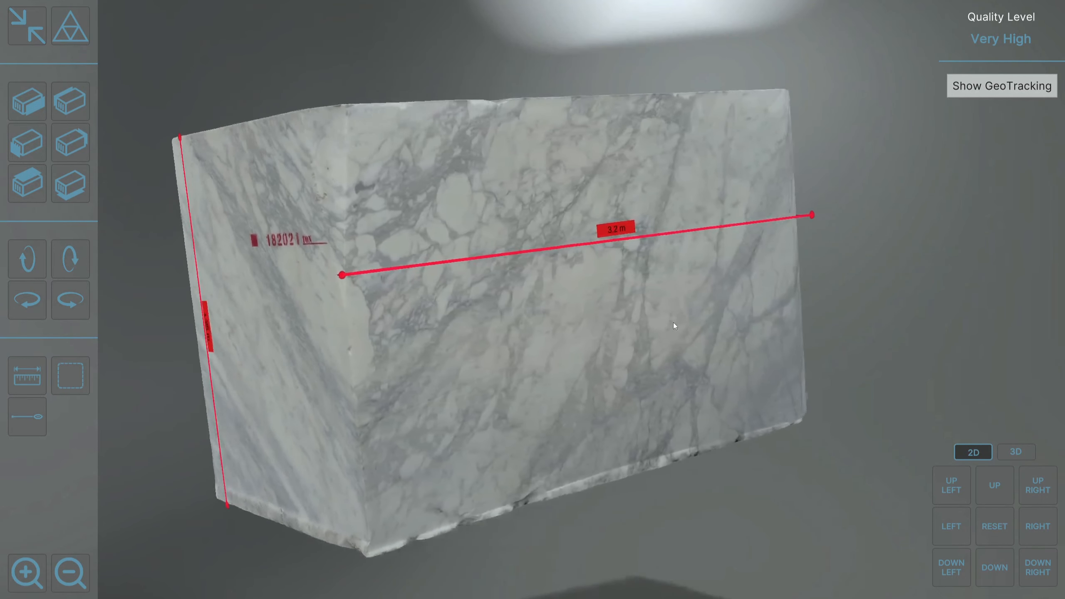
Rotate to check the 3.2 m and 1.95 m lines, then return face-on.
left_click(27, 417)
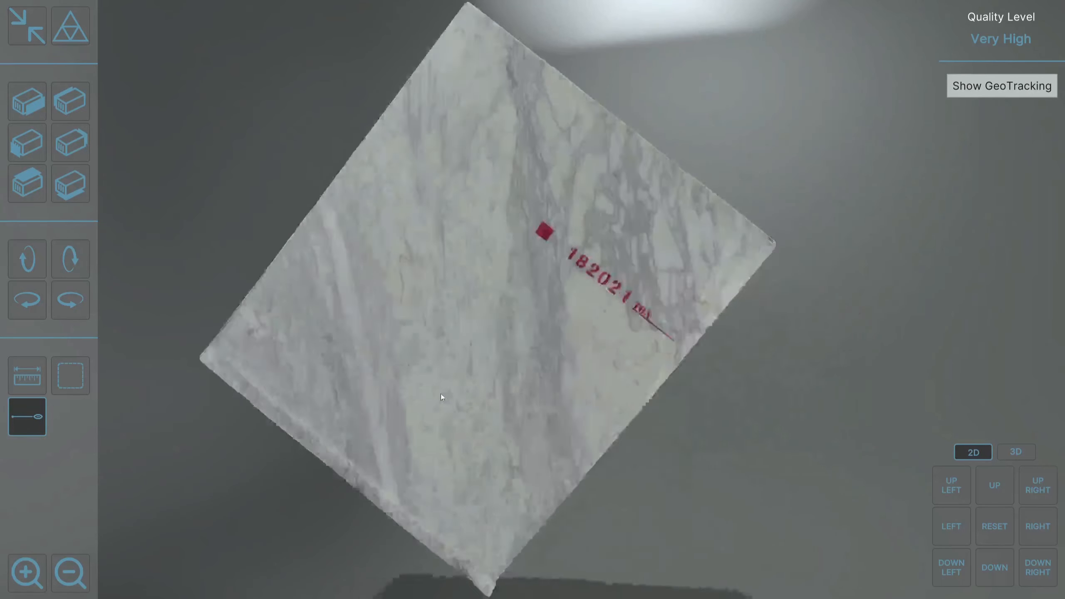
left_click(27, 375)
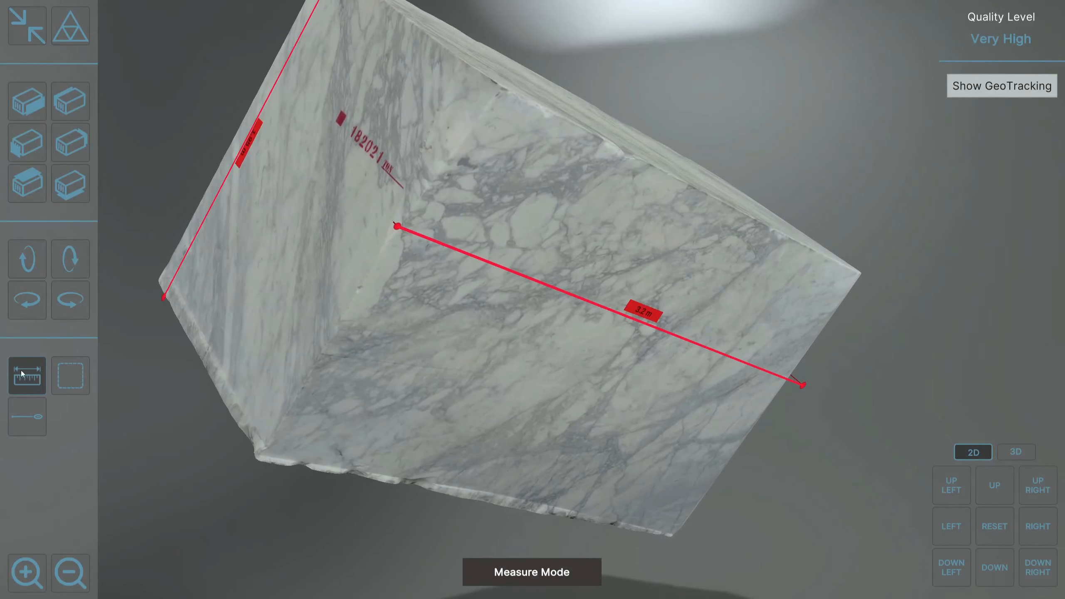
left_click(973, 452)
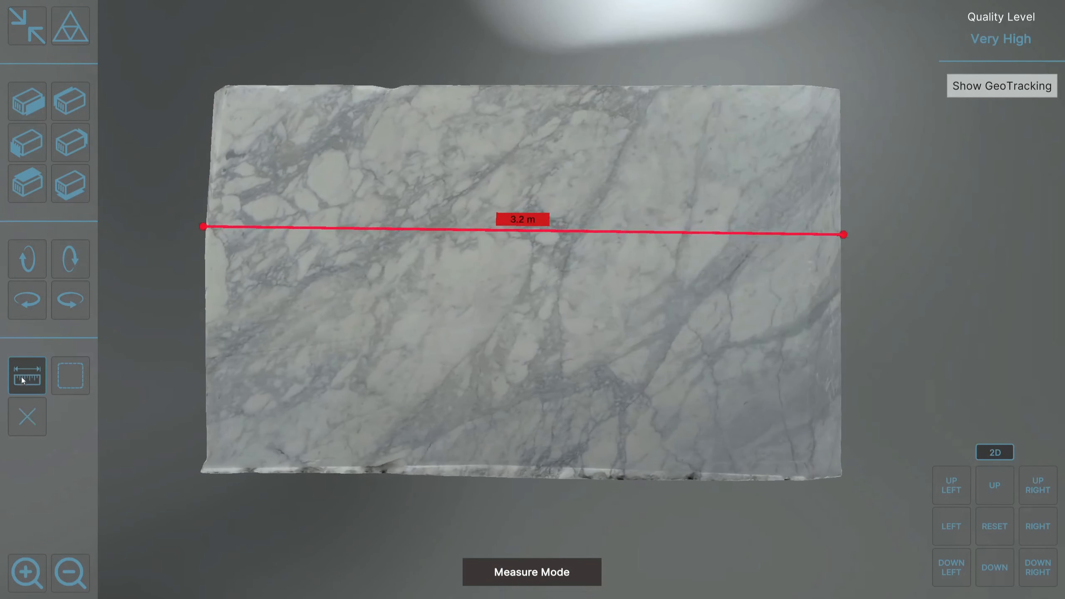